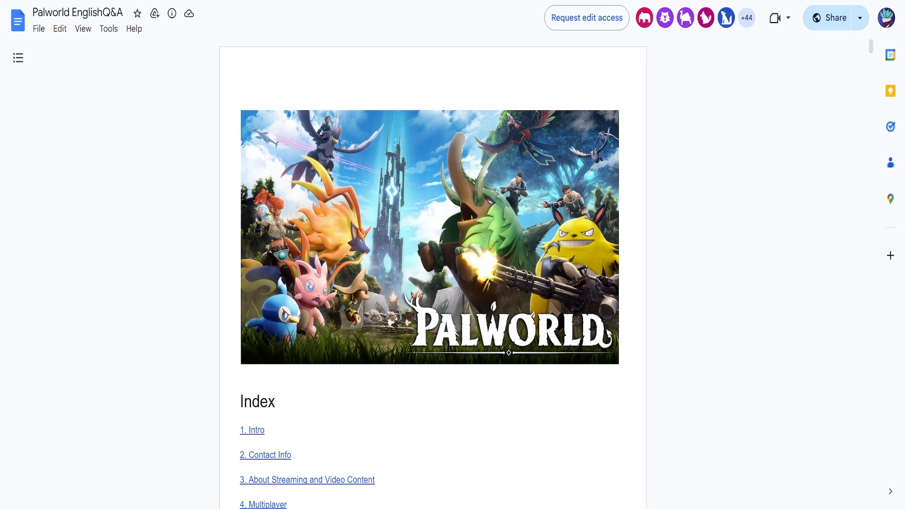
pyautogui.scroll(-3)
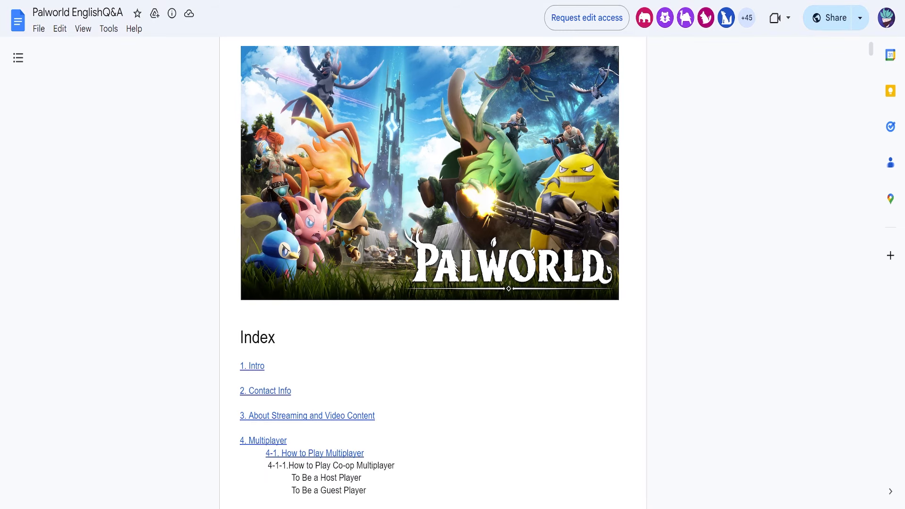
pyautogui.scroll(3)
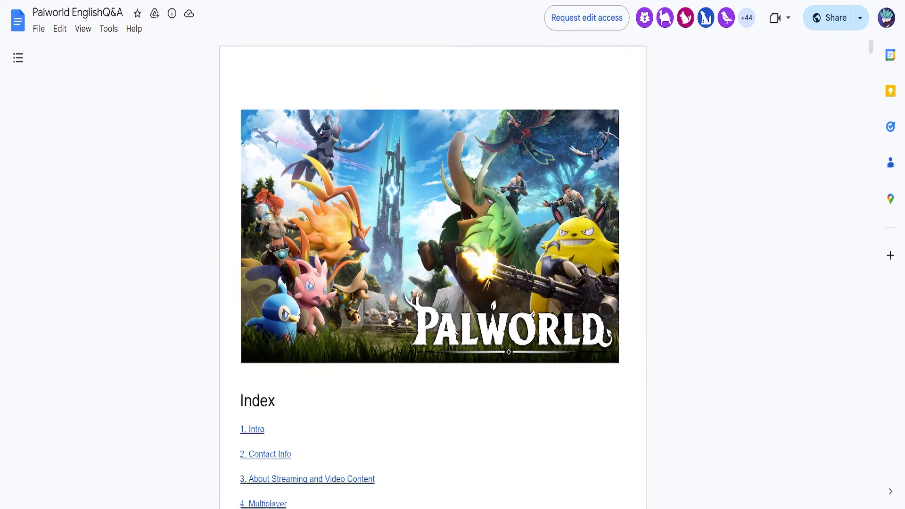
pyautogui.scroll(-3)
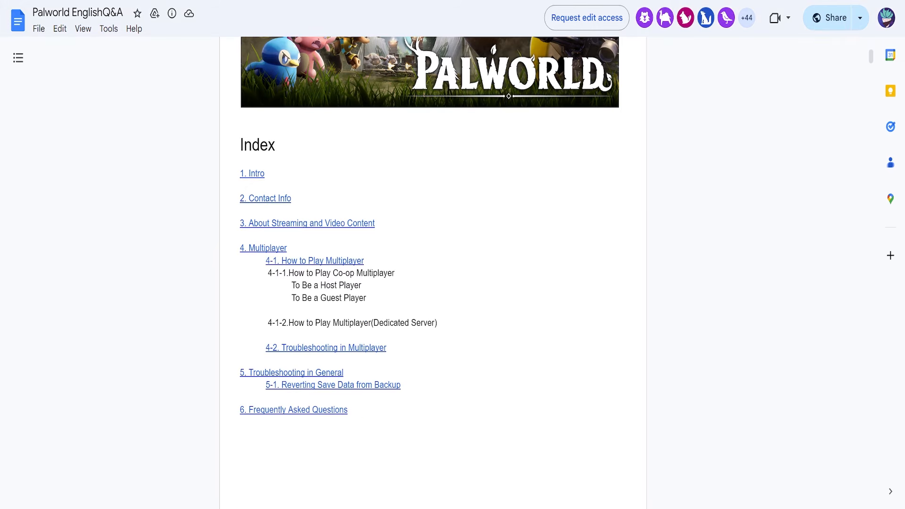
pyautogui.scroll(3)
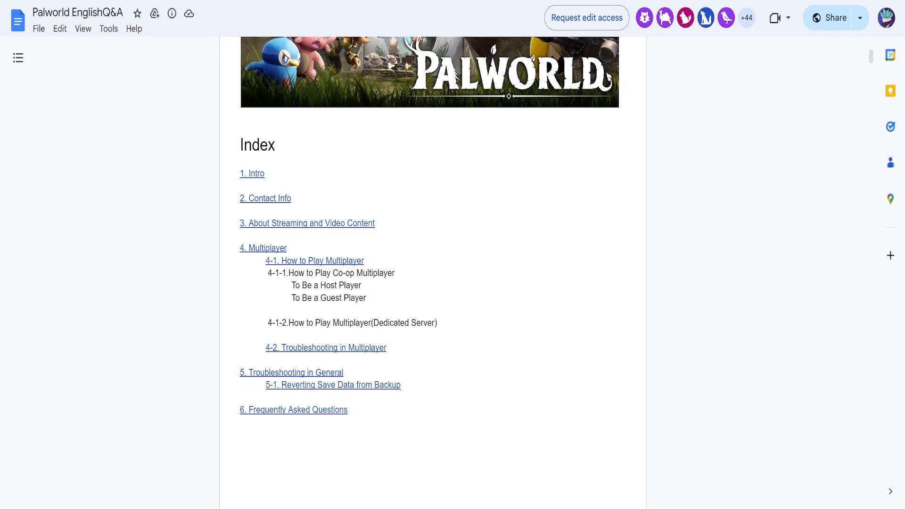
pyautogui.scroll(-3)
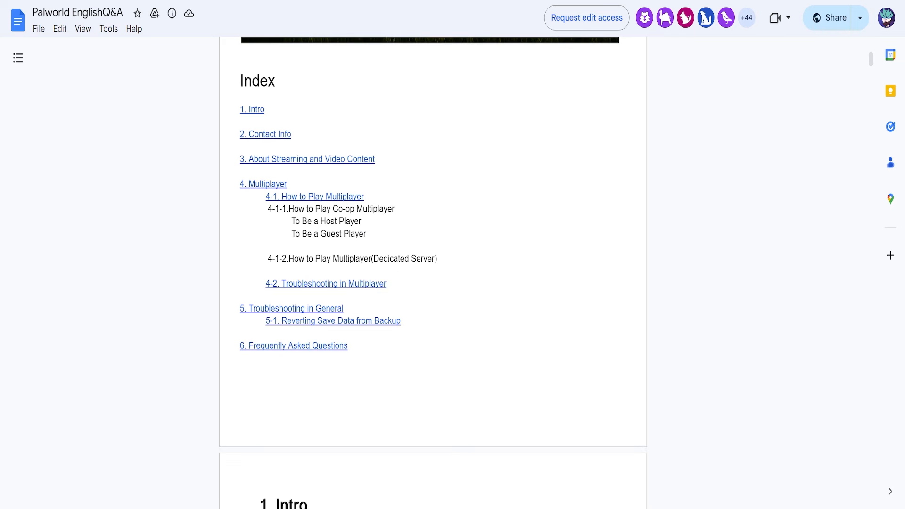
pyautogui.scroll(-3)
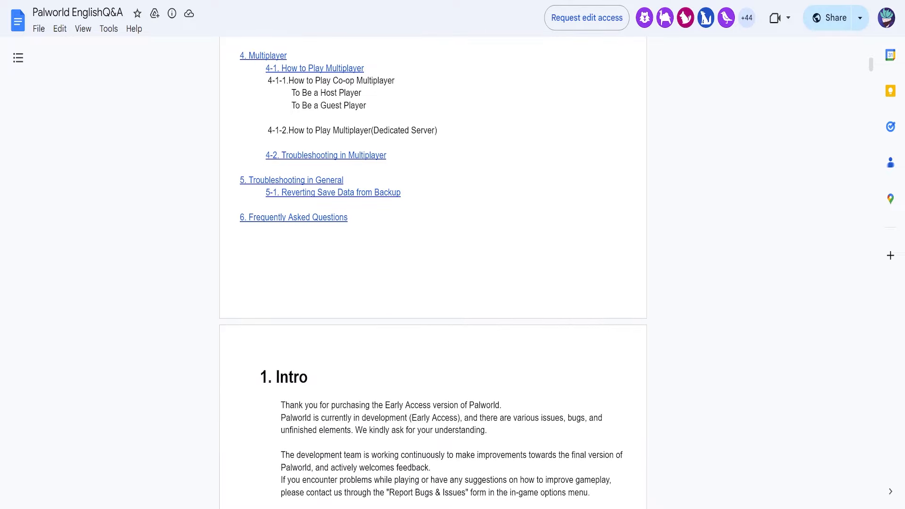
pyautogui.scroll(-3)
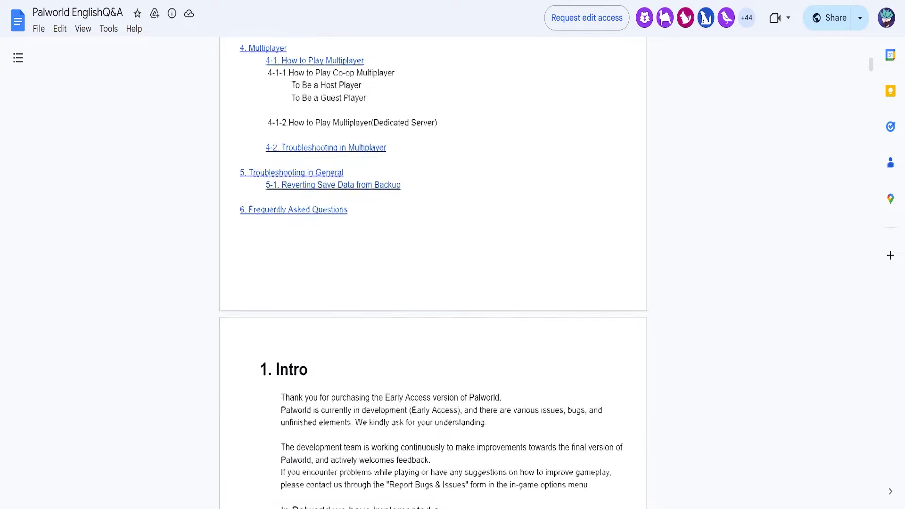
pyautogui.scroll(-3)
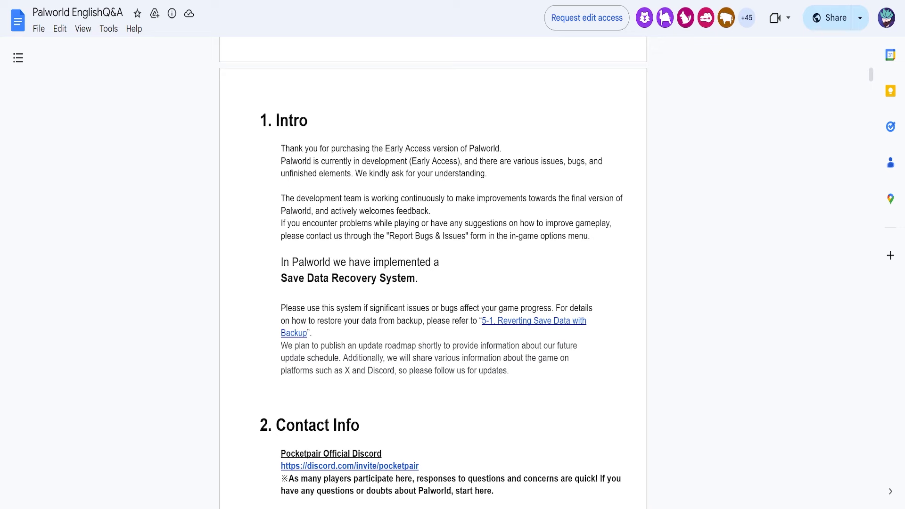
pyautogui.scroll(-3)
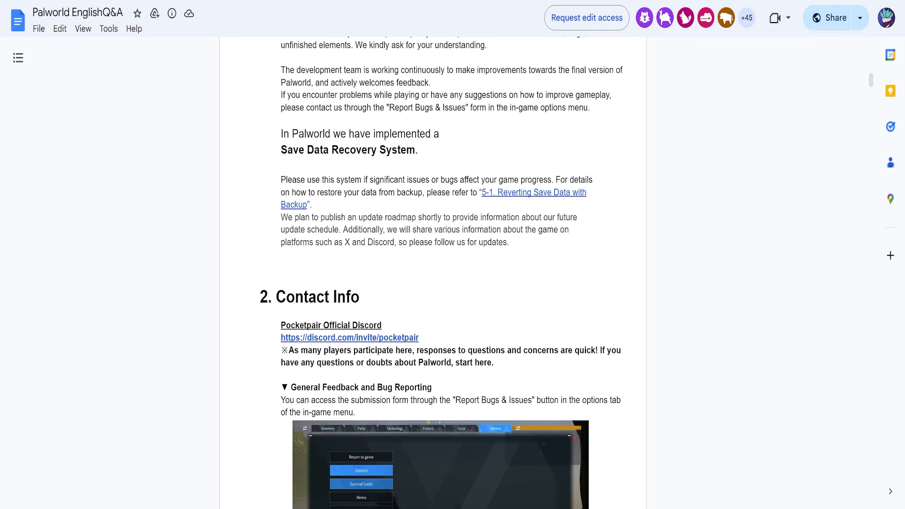
pyautogui.scroll(-3)
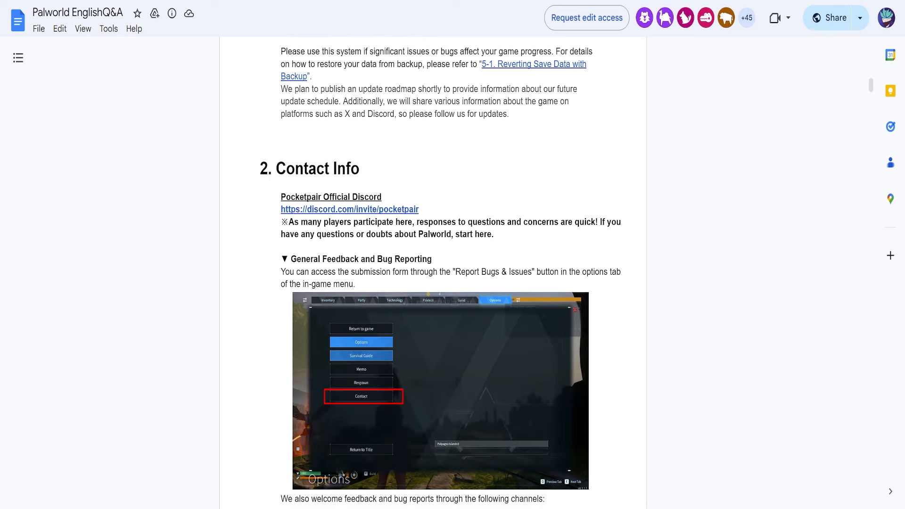
pyautogui.scroll(-3)
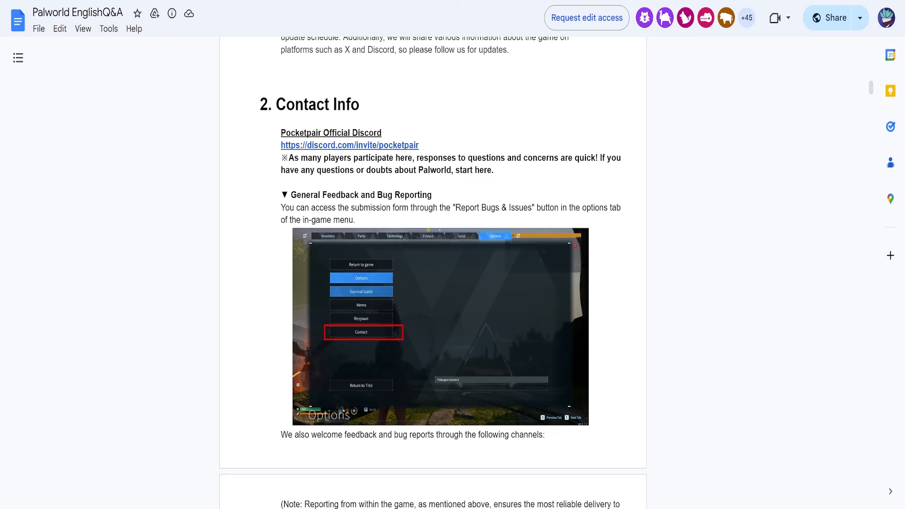
pyautogui.scroll(-3)
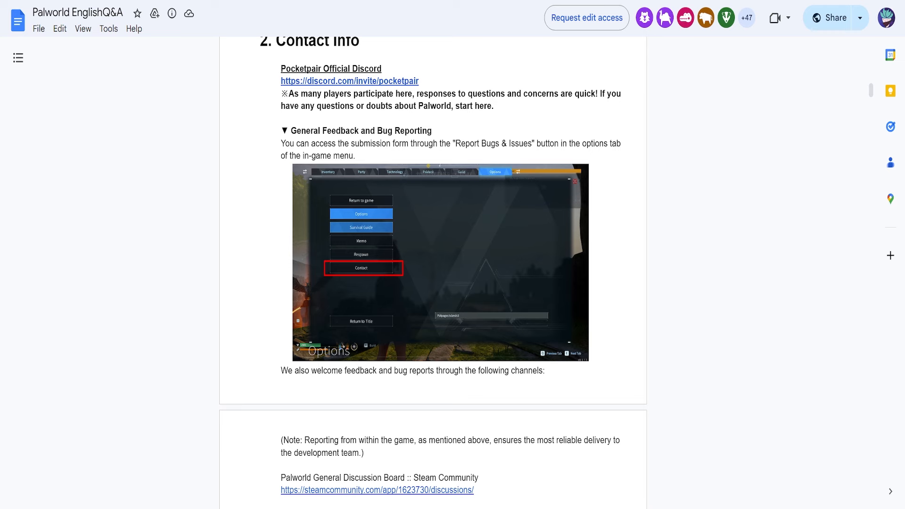
pyautogui.scroll(-3)
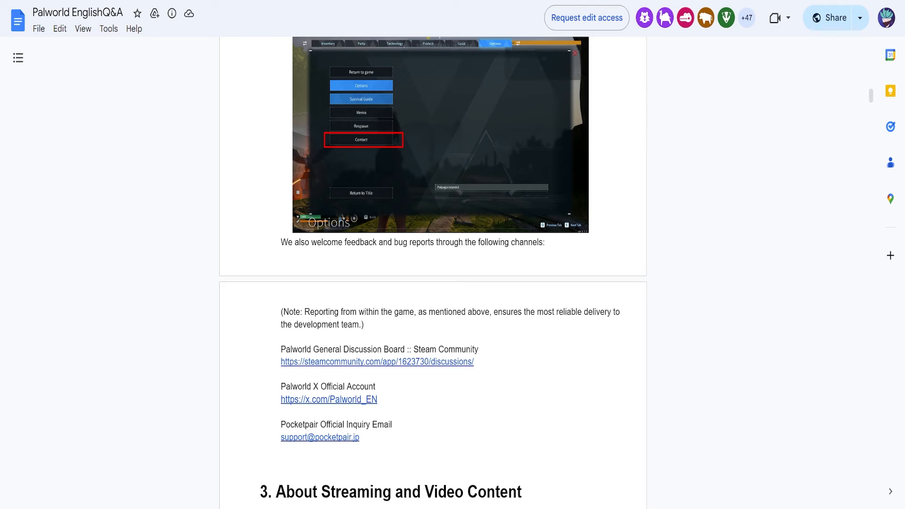
pyautogui.scroll(3)
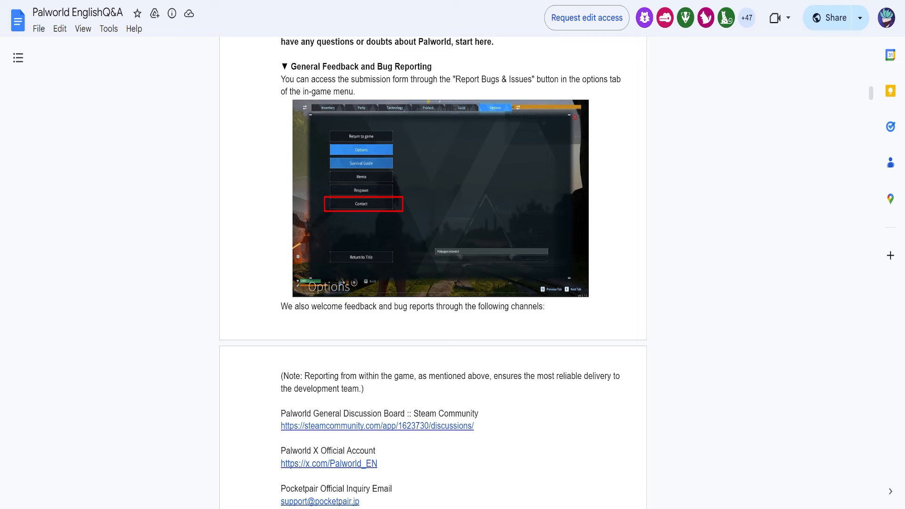
pyautogui.scroll(-3)
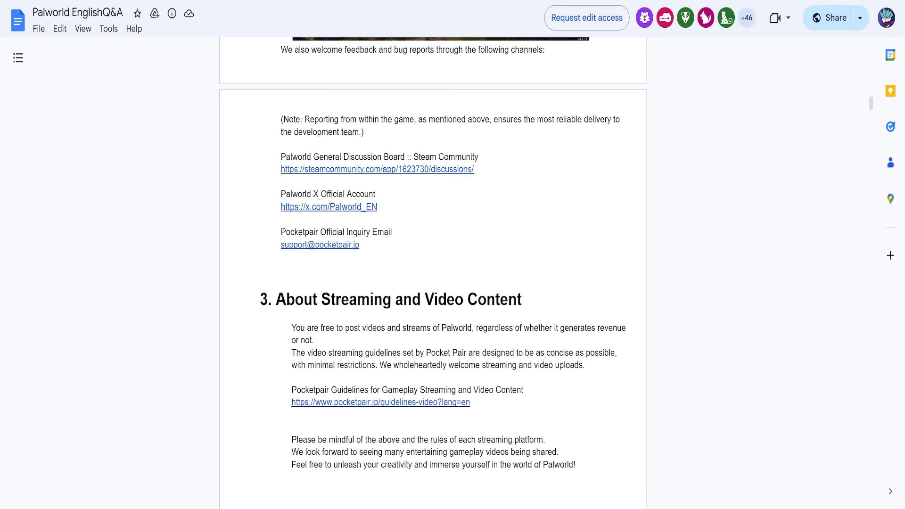
pyautogui.scroll(-3)
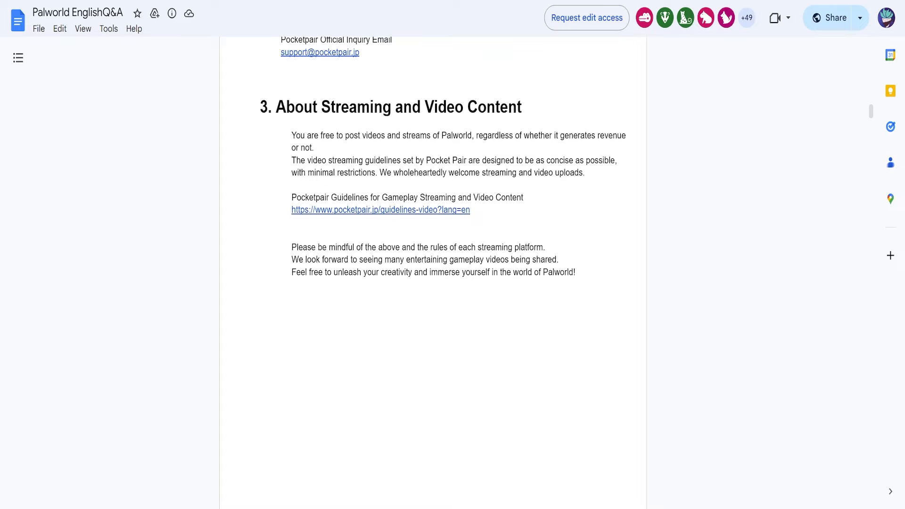
pyautogui.scroll(-3)
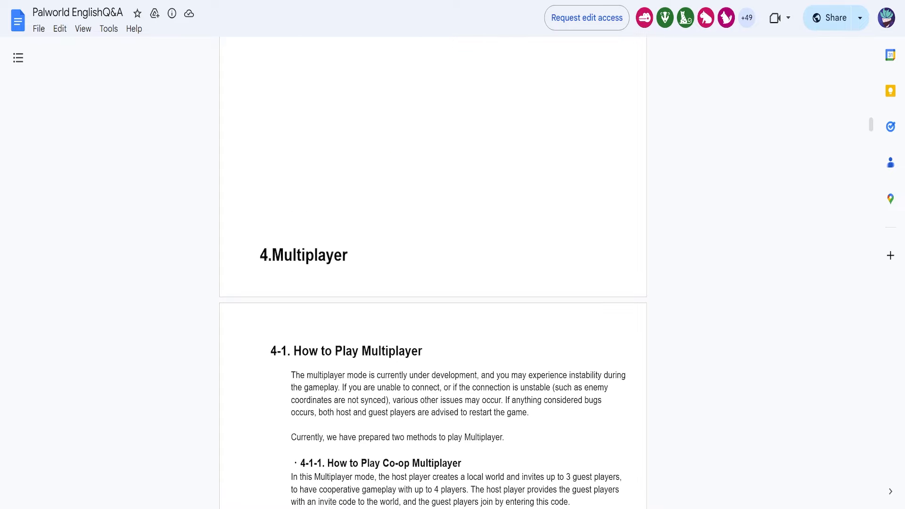
pyautogui.scroll(-3)
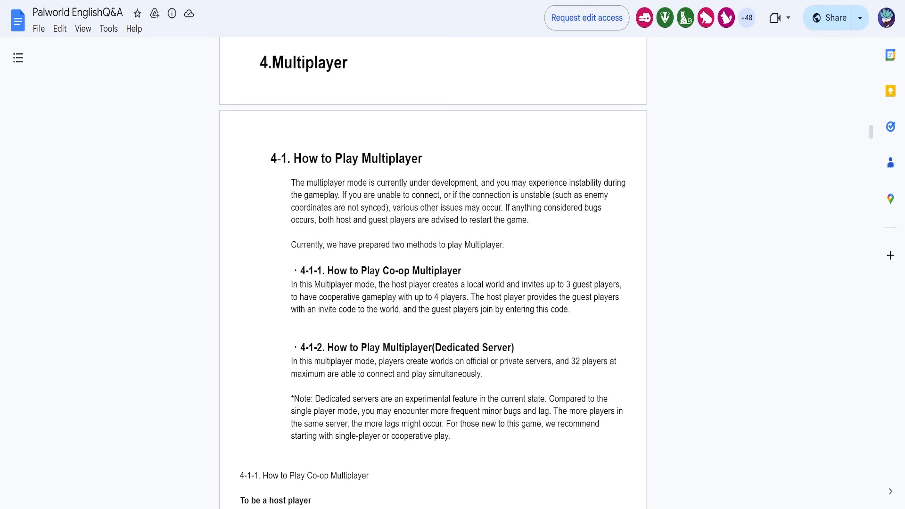
pyautogui.scroll(-3)
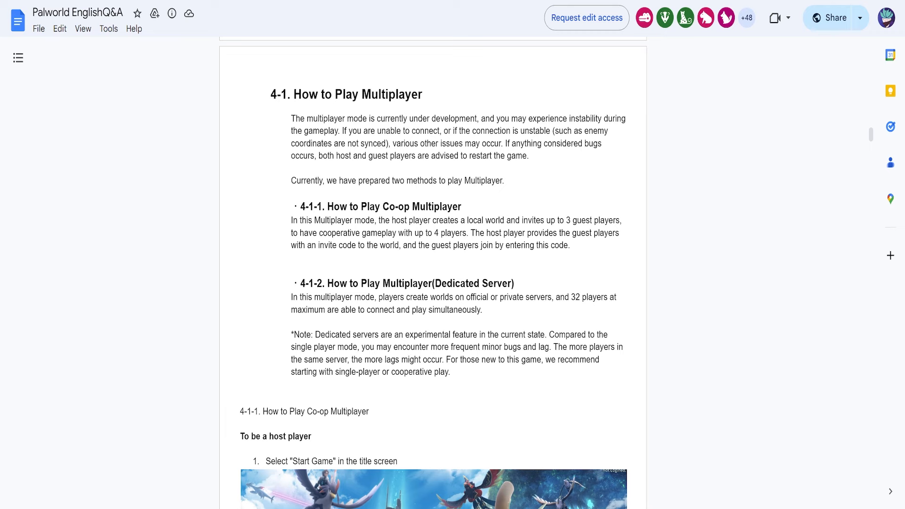
pyautogui.scroll(-3)
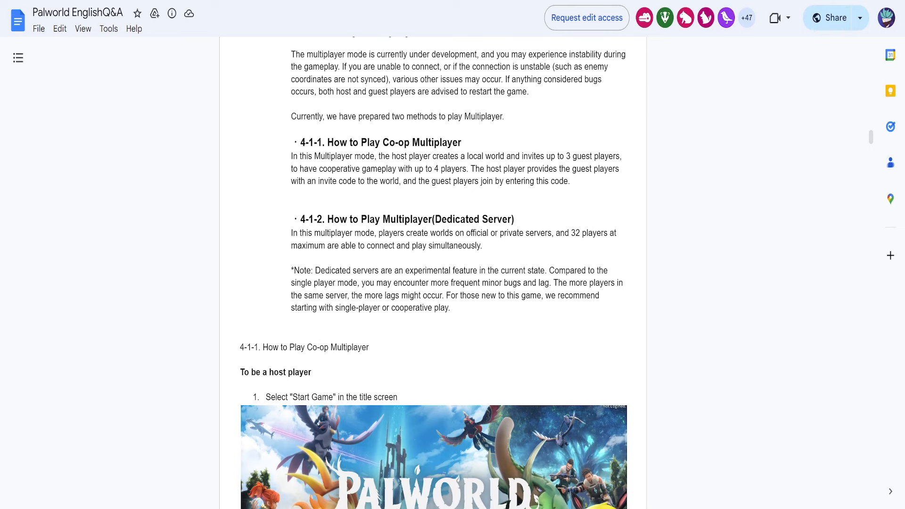
pyautogui.scroll(-3)
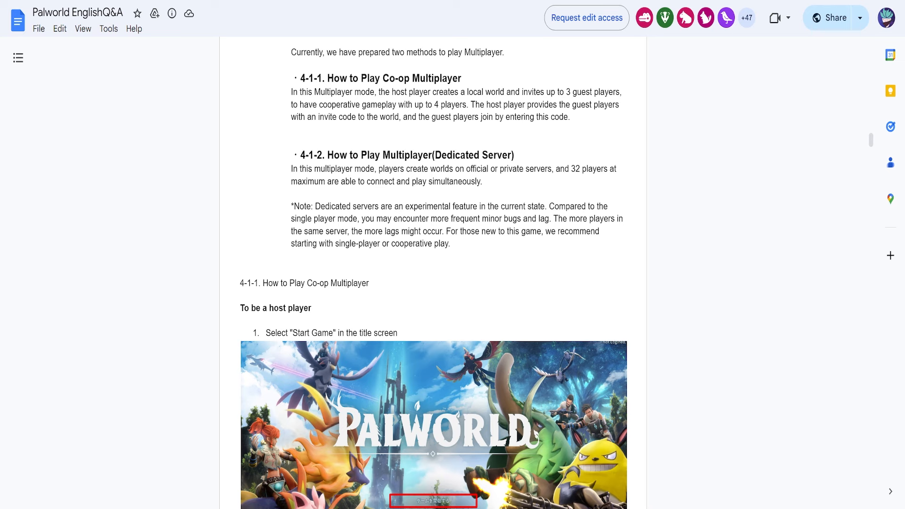
pyautogui.scroll(-3)
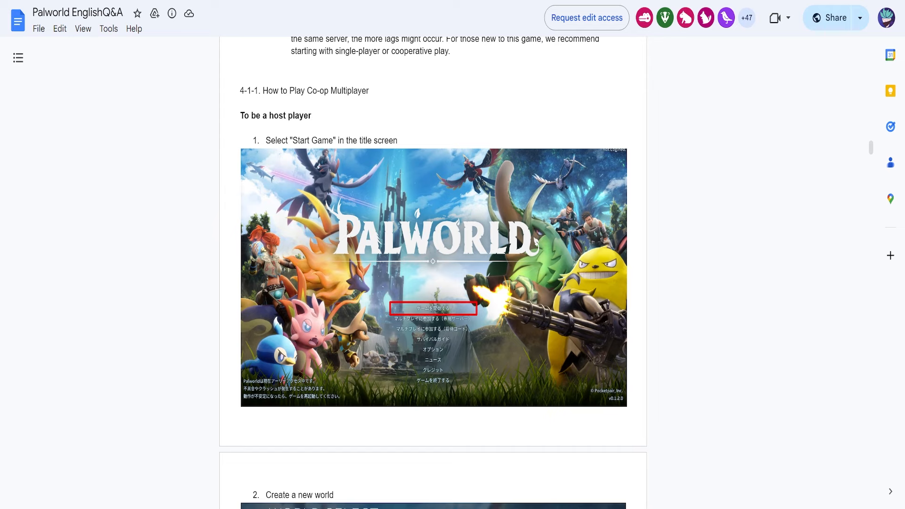
pyautogui.scroll(-3)
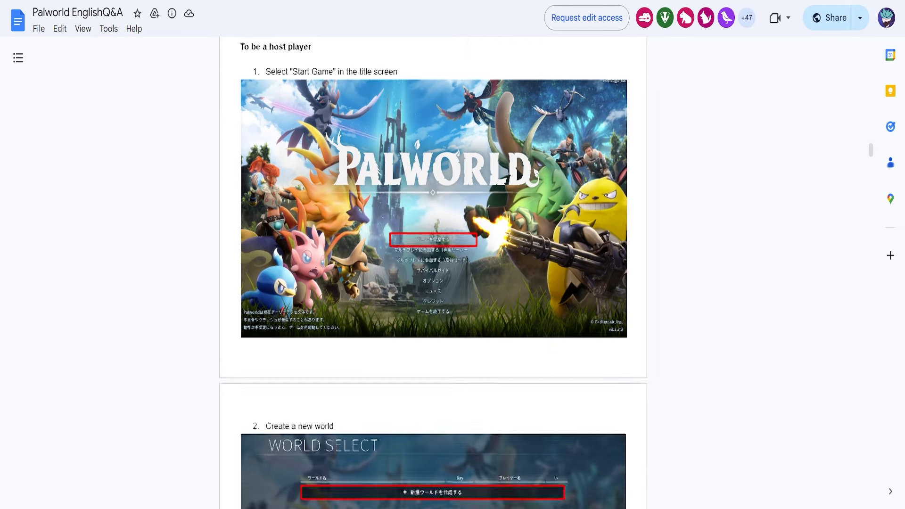
pyautogui.scroll(-3)
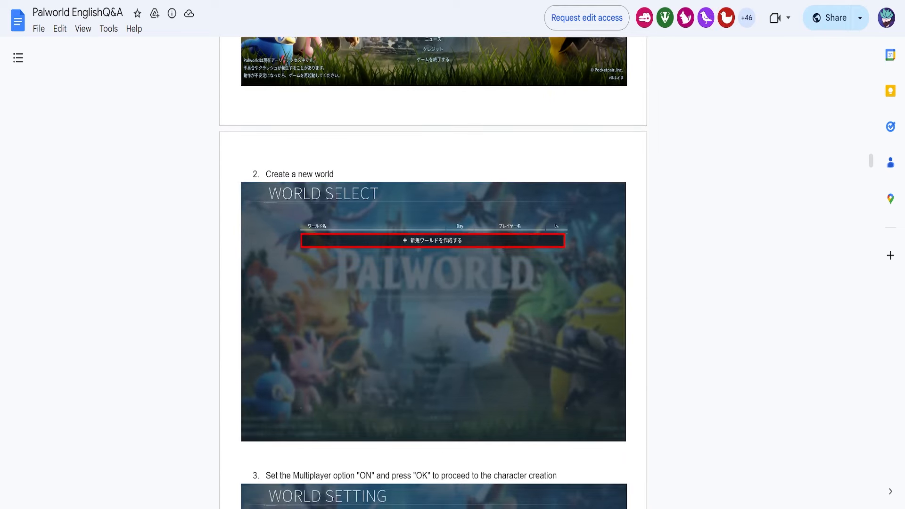
pyautogui.scroll(-3)
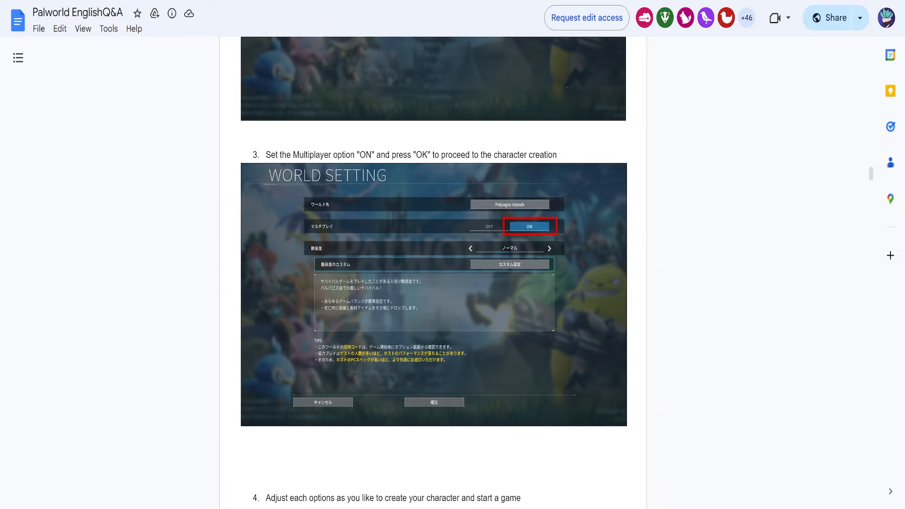
pyautogui.scroll(-3)
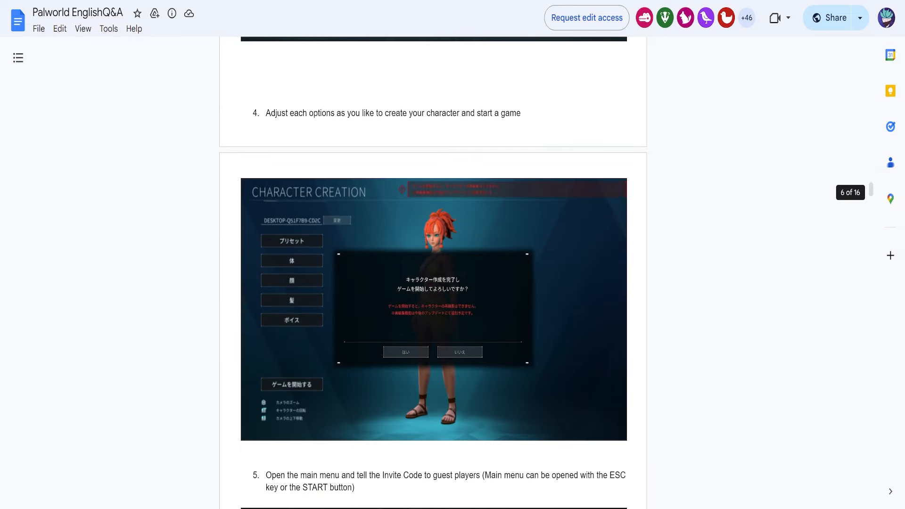
pyautogui.scroll(-3)
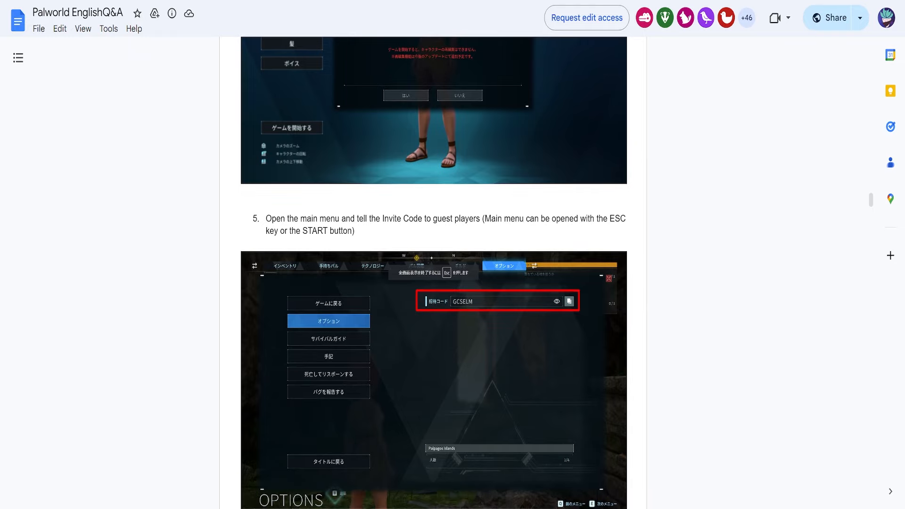
pyautogui.scroll(-3)
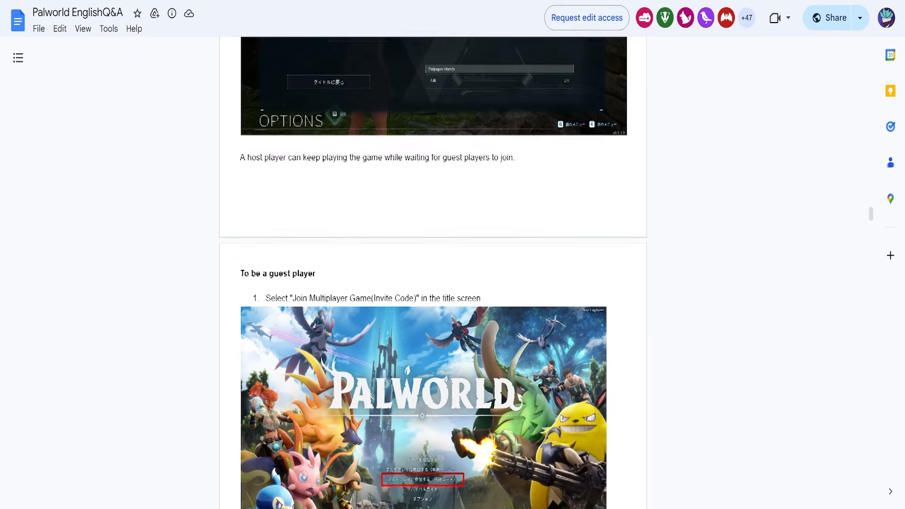
pyautogui.scroll(3)
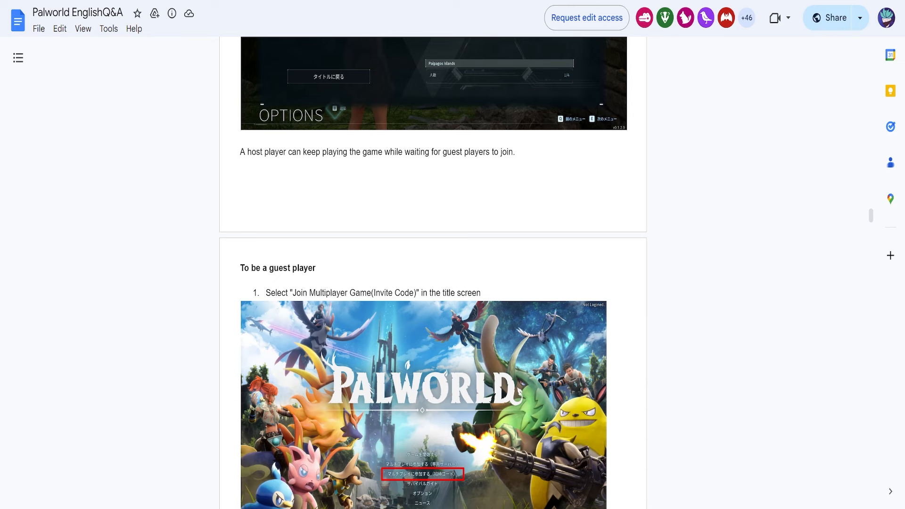
pyautogui.scroll(-3)
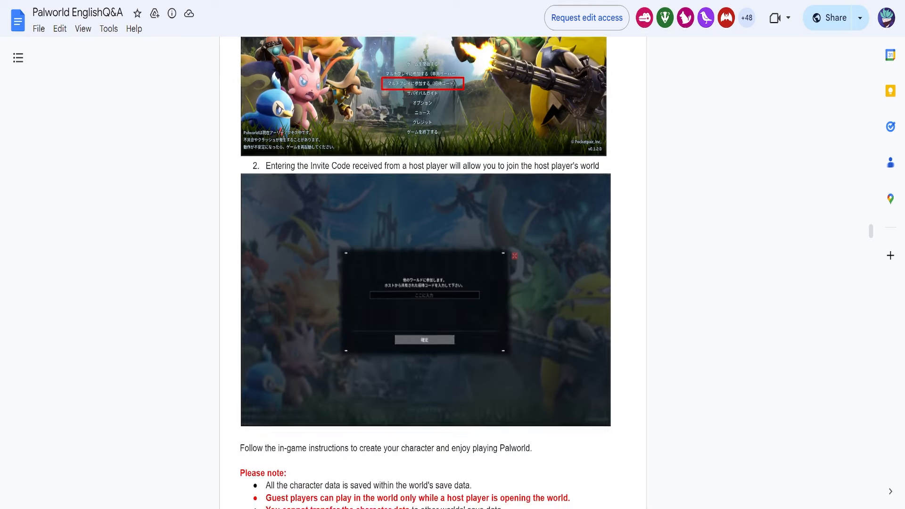
pyautogui.scroll(3)
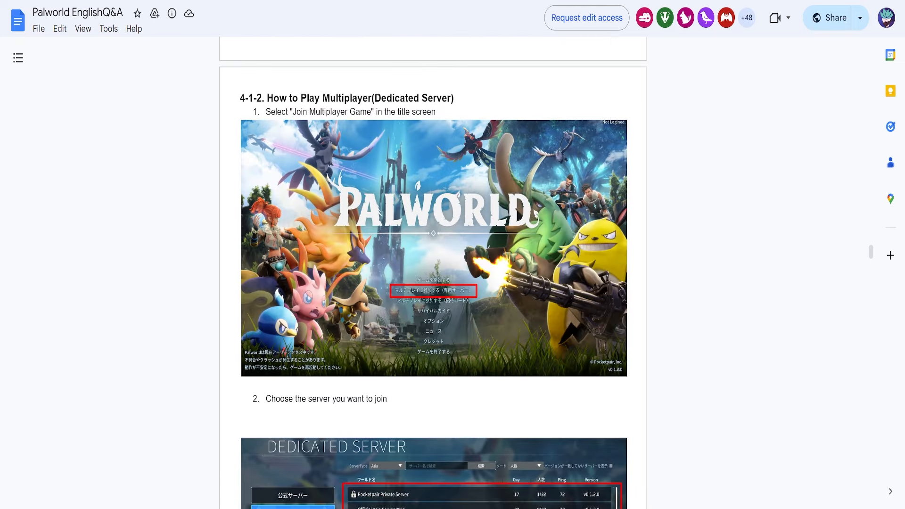
pyautogui.scroll(-3)
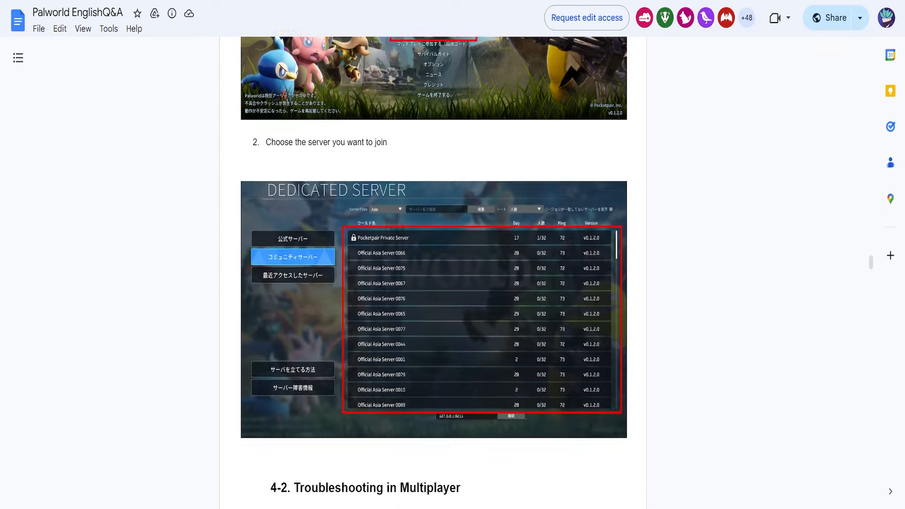
pyautogui.scroll(-3)
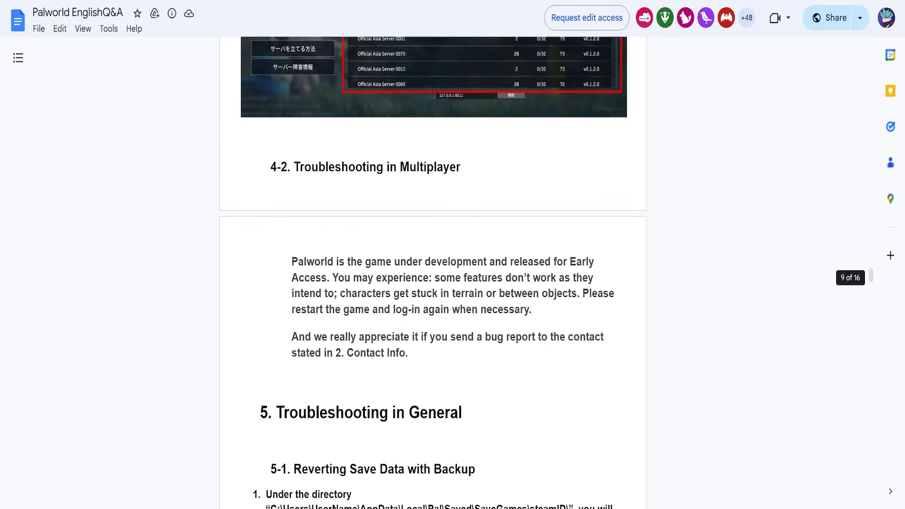
pyautogui.scroll(-3)
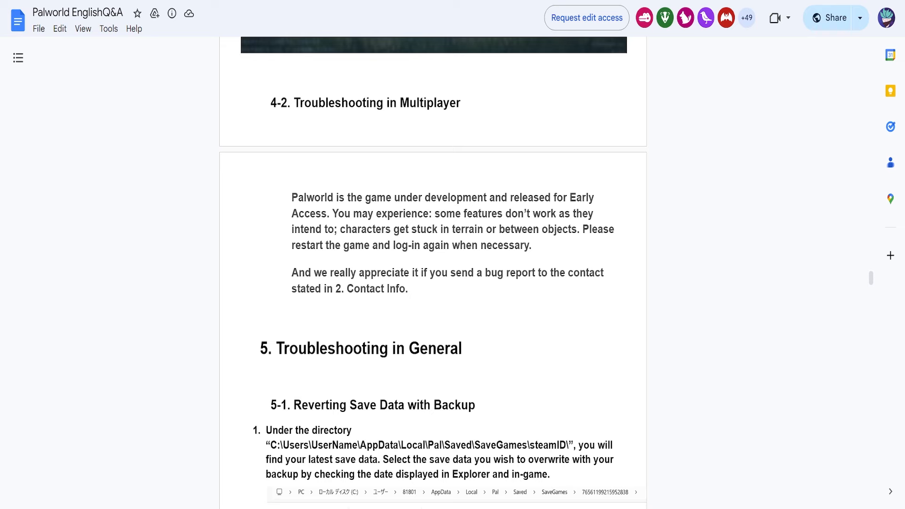
pyautogui.scroll(-3)
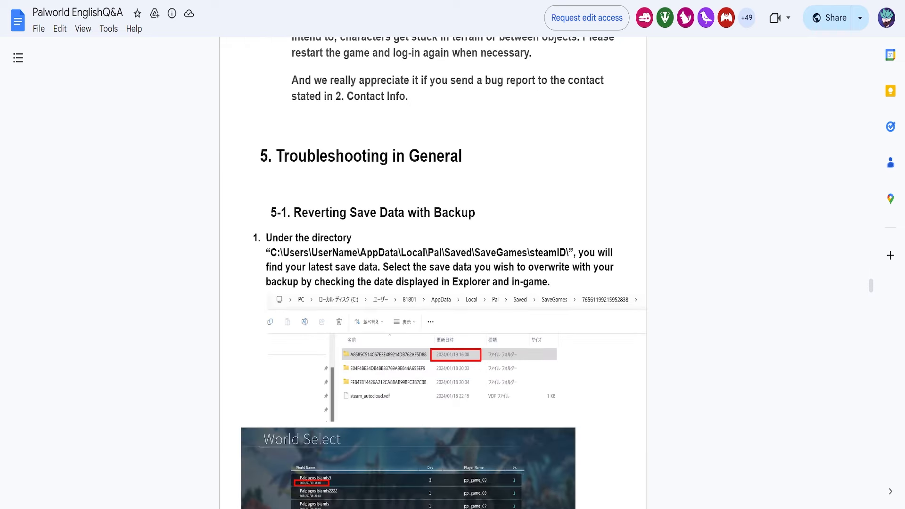
pyautogui.scroll(-3)
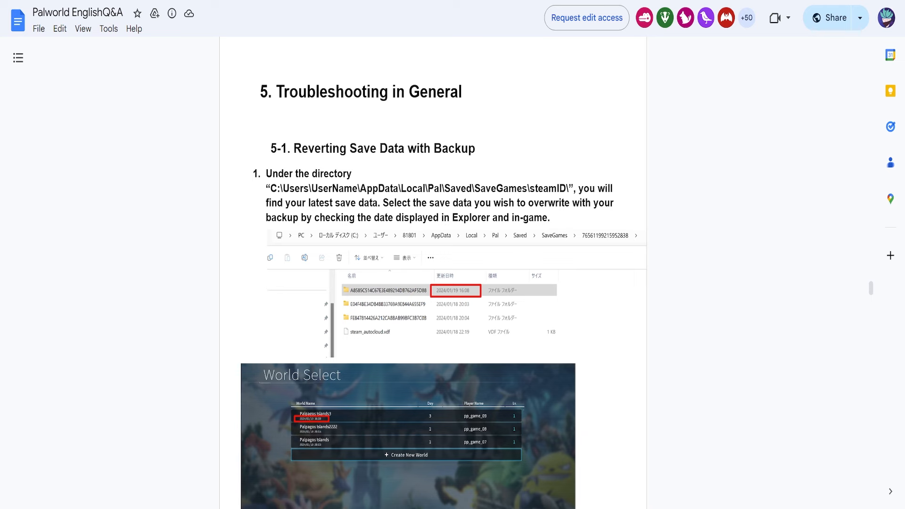
pyautogui.scroll(-3)
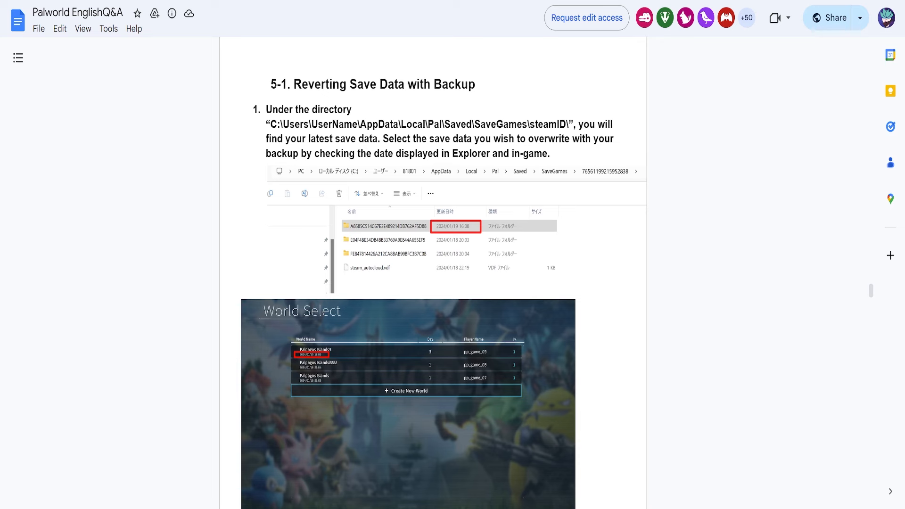
pyautogui.scroll(-3)
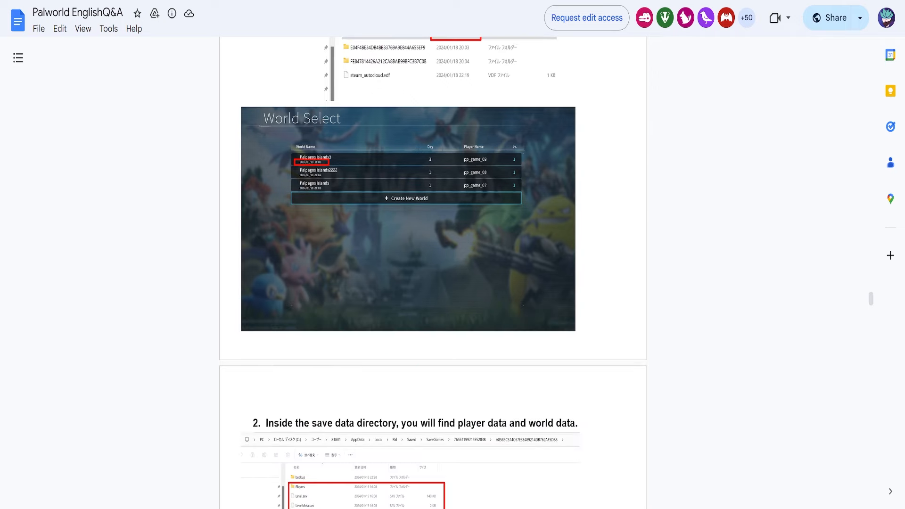
pyautogui.scroll(-3)
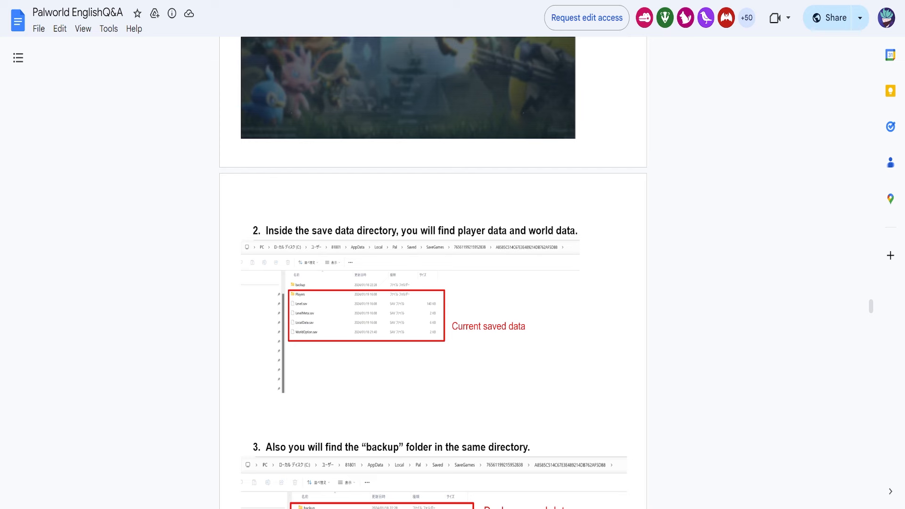
pyautogui.scroll(-3)
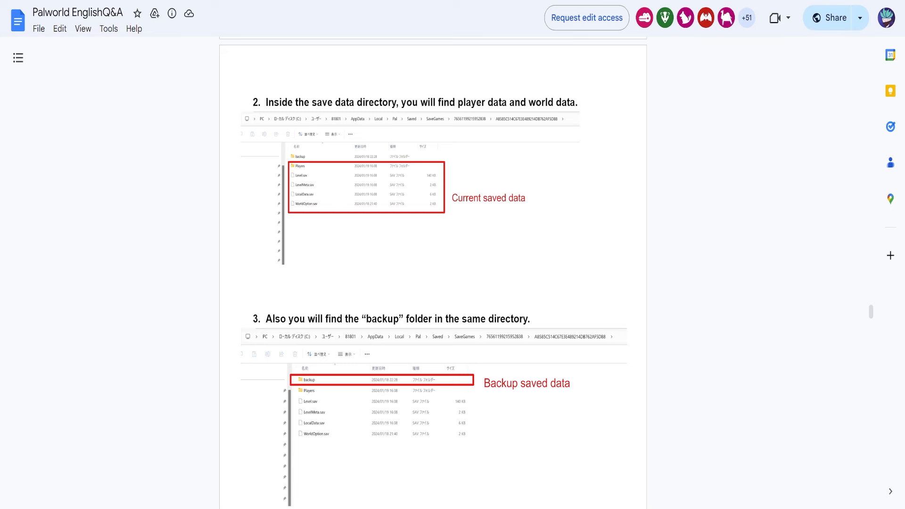
pyautogui.scroll(-3)
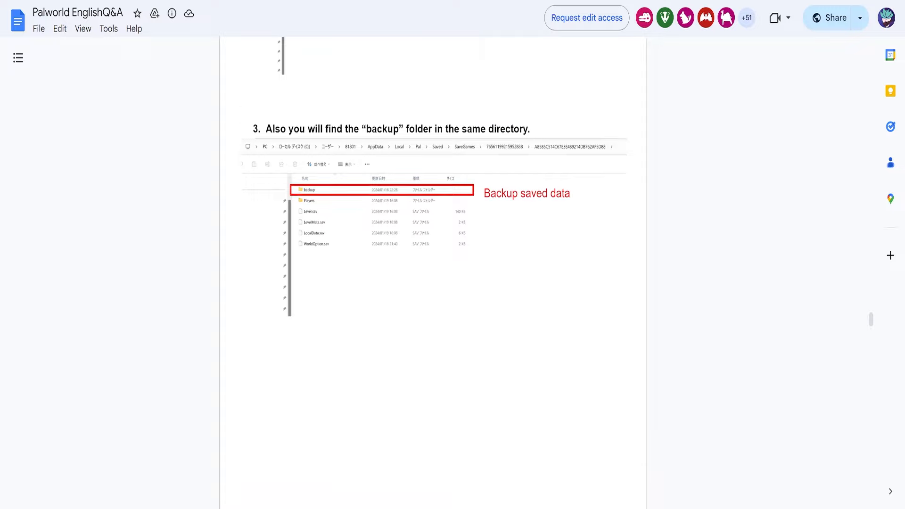
pyautogui.scroll(-3)
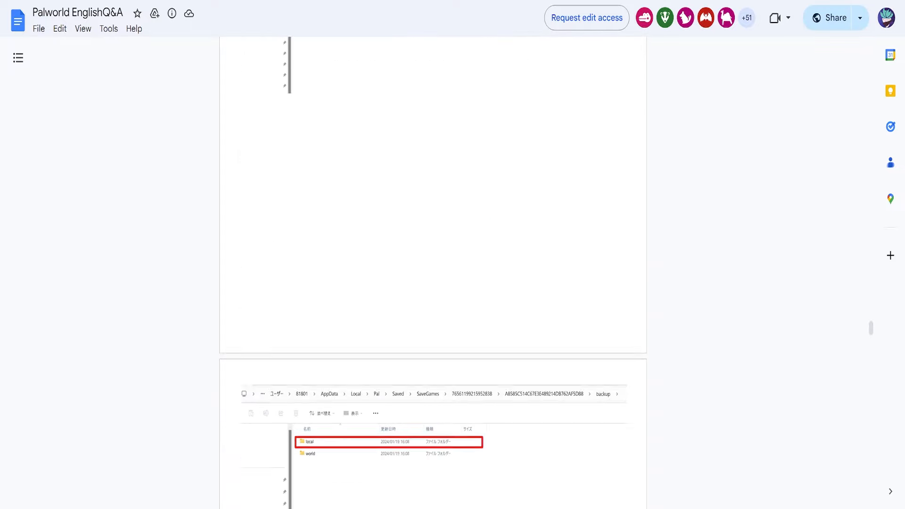
pyautogui.scroll(-3)
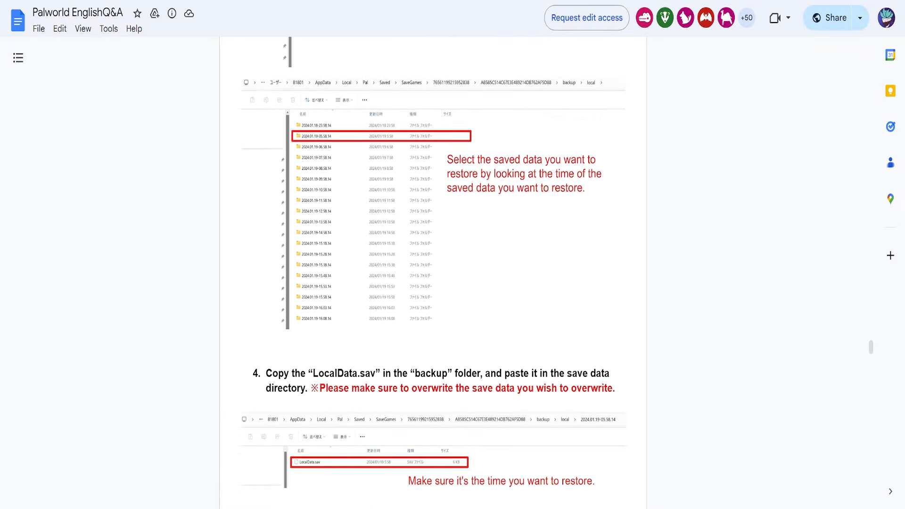
pyautogui.scroll(-3)
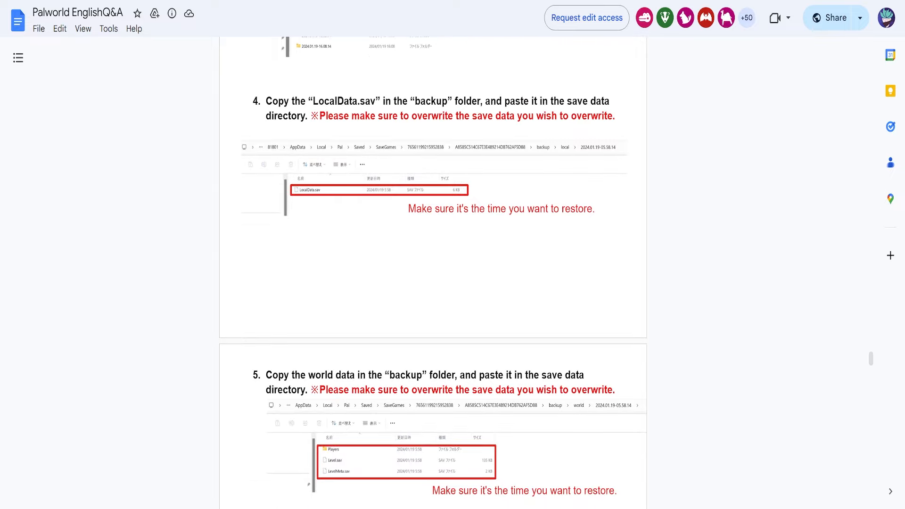
pyautogui.scroll(-3)
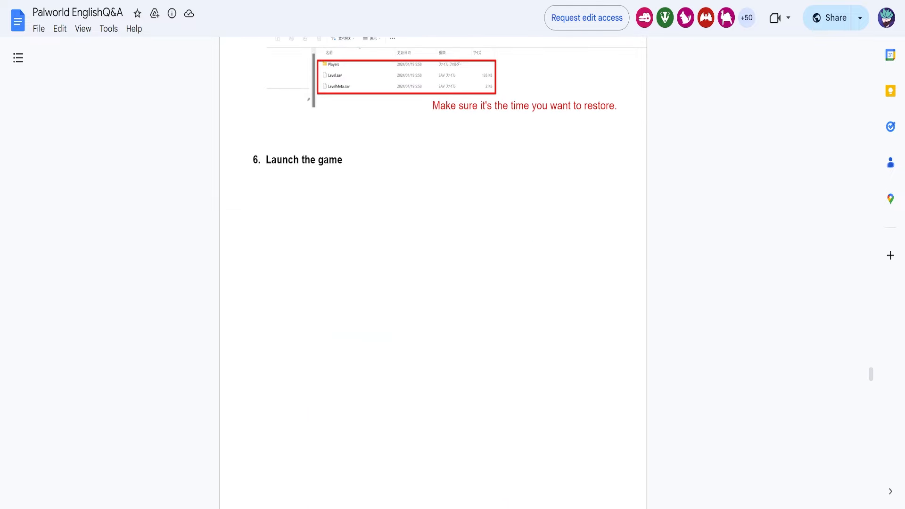
pyautogui.scroll(-3)
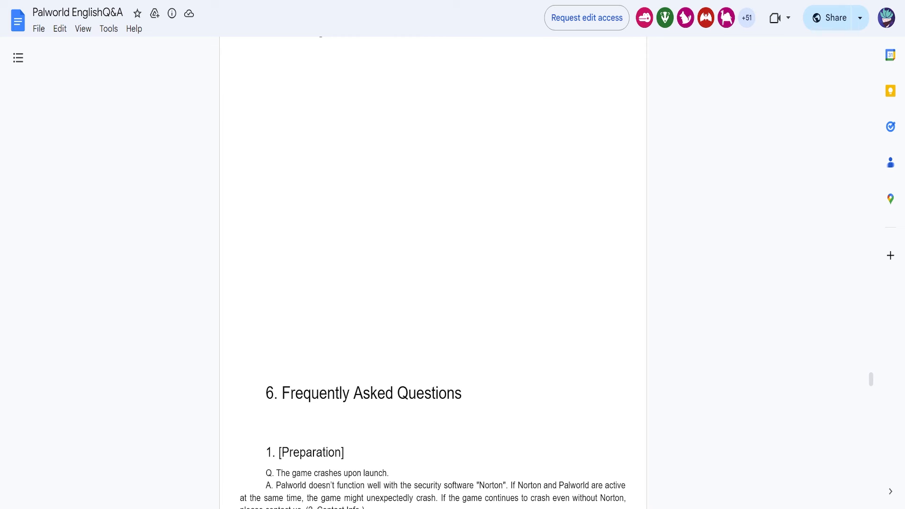
pyautogui.scroll(-3)
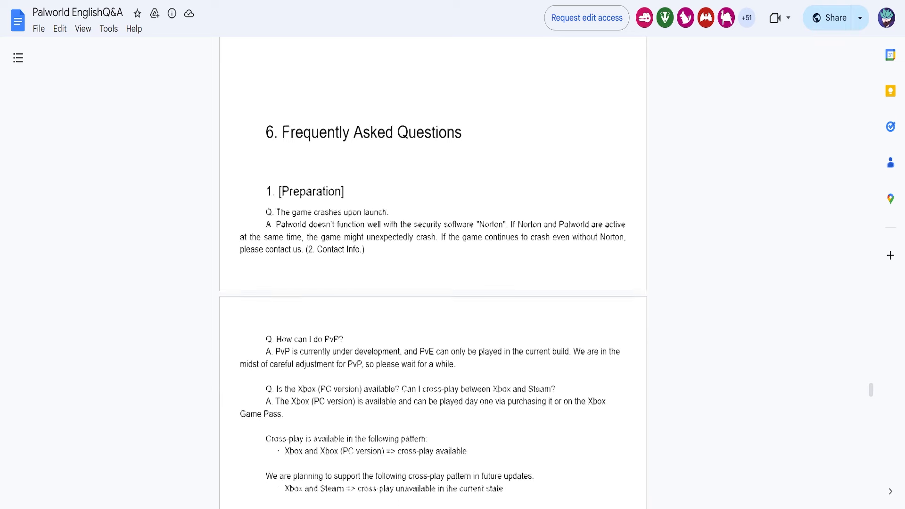
pyautogui.scroll(3)
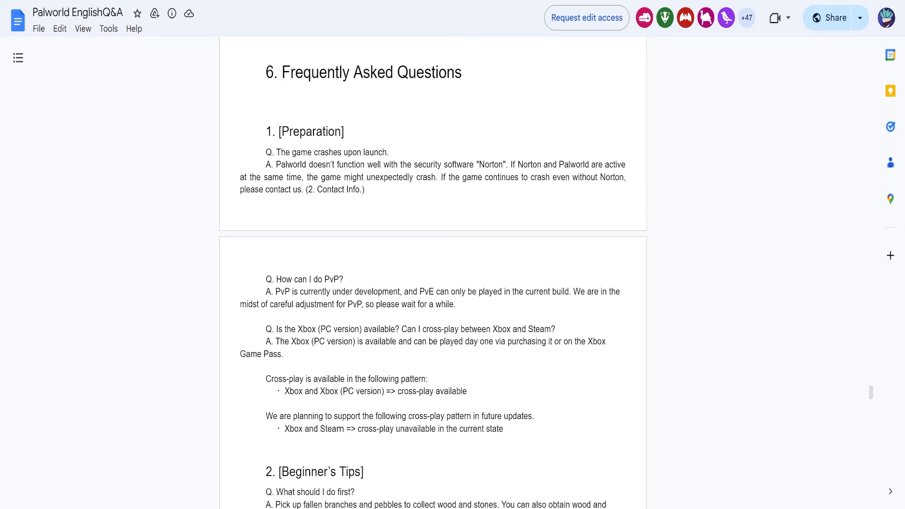
pyautogui.scroll(-3)
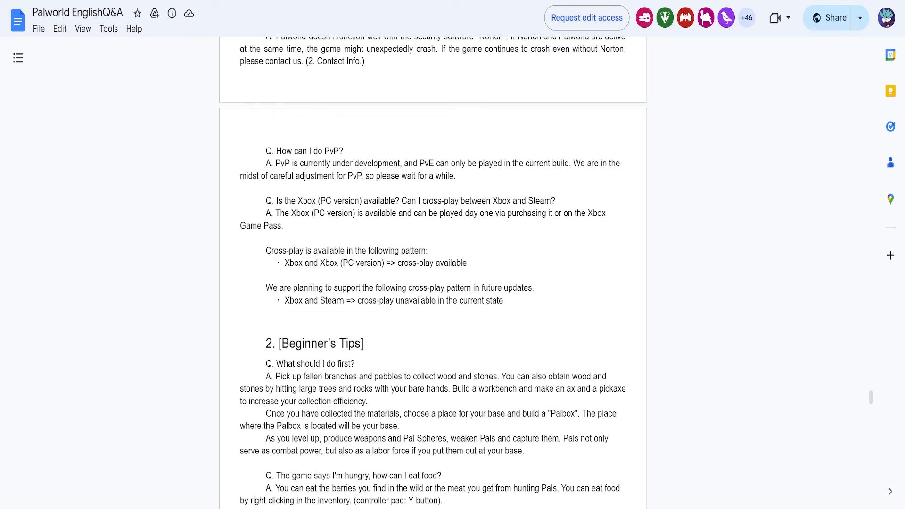
pyautogui.scroll(-3)
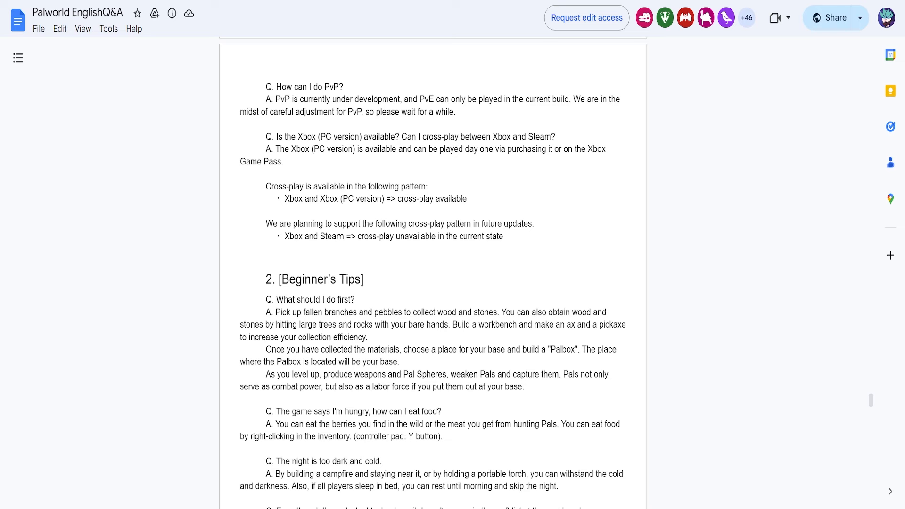
pyautogui.scroll(-3)
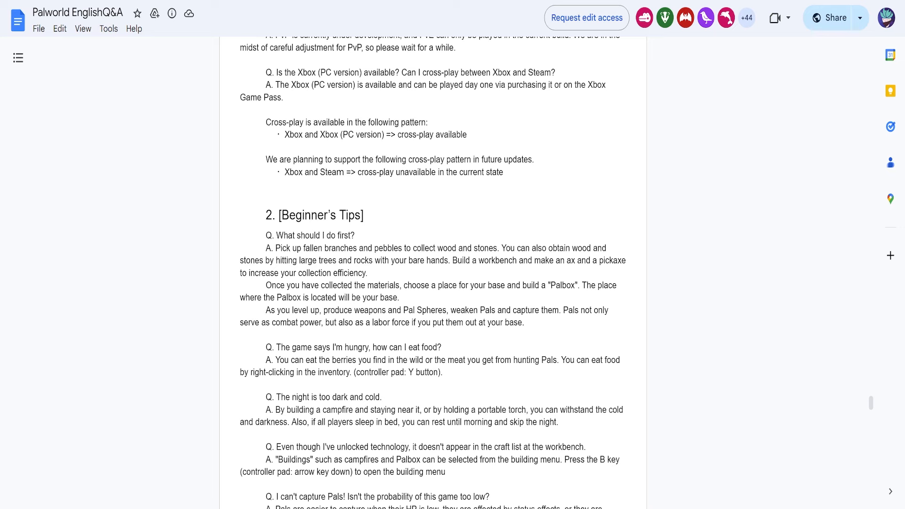
pyautogui.scroll(-3)
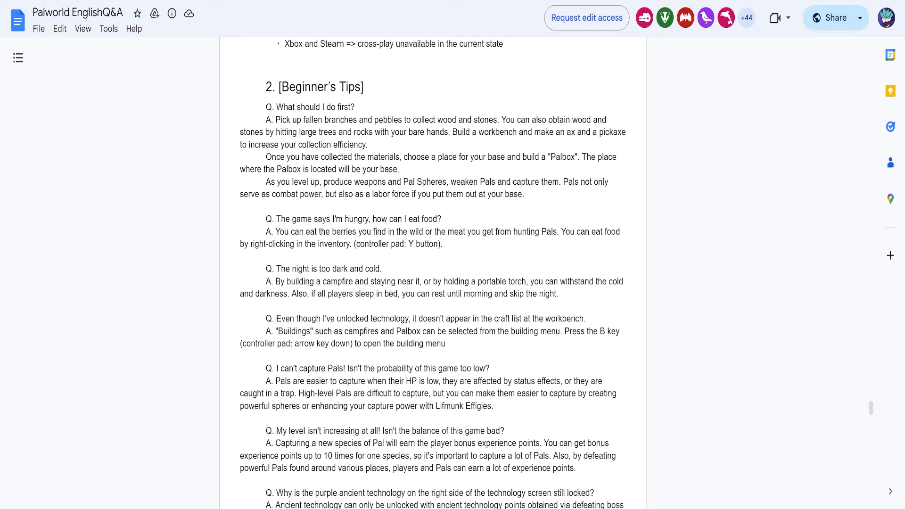
pyautogui.scroll(-3)
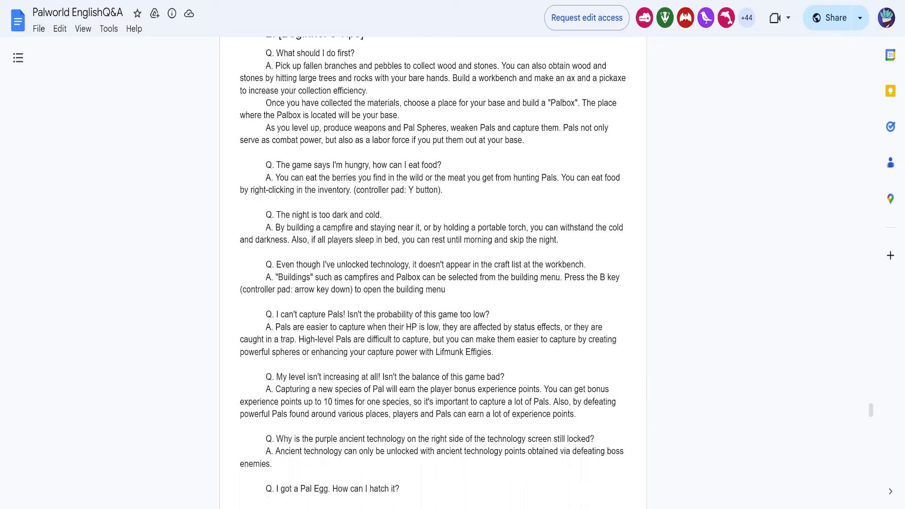
pyautogui.scroll(3)
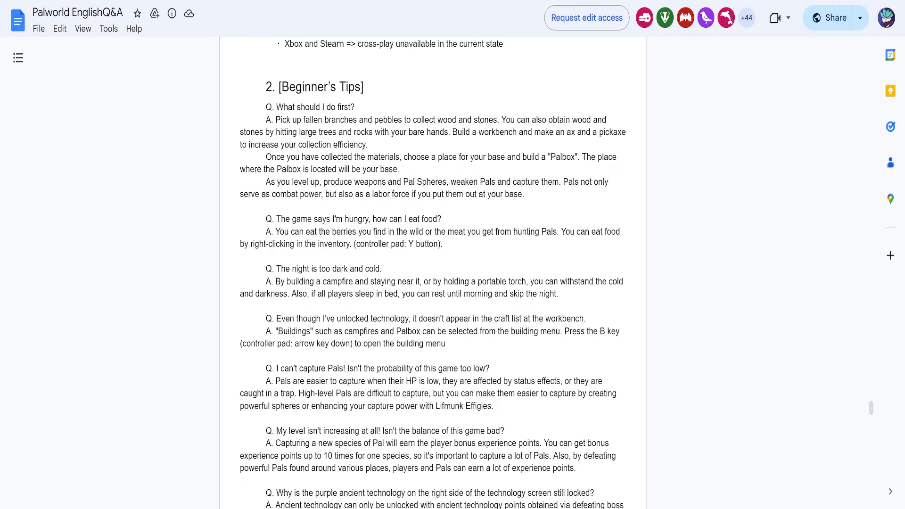
pyautogui.scroll(-3)
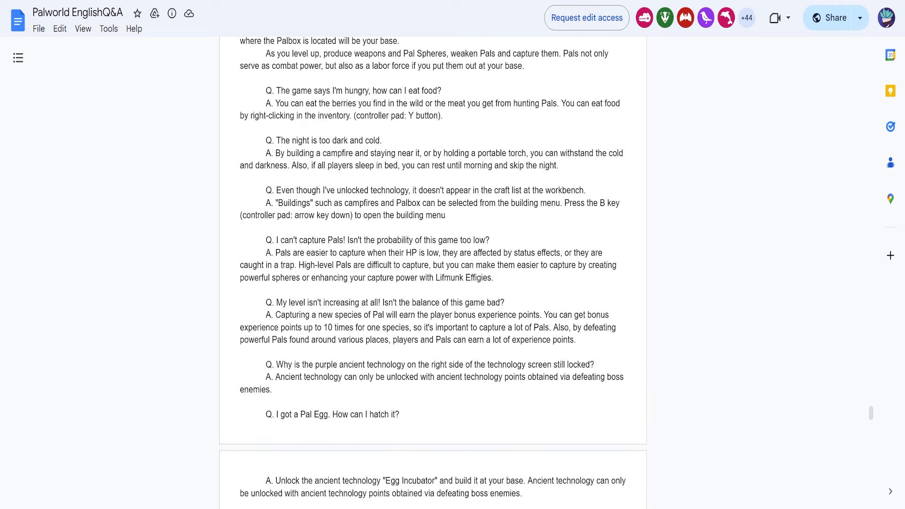
pyautogui.scroll(3)
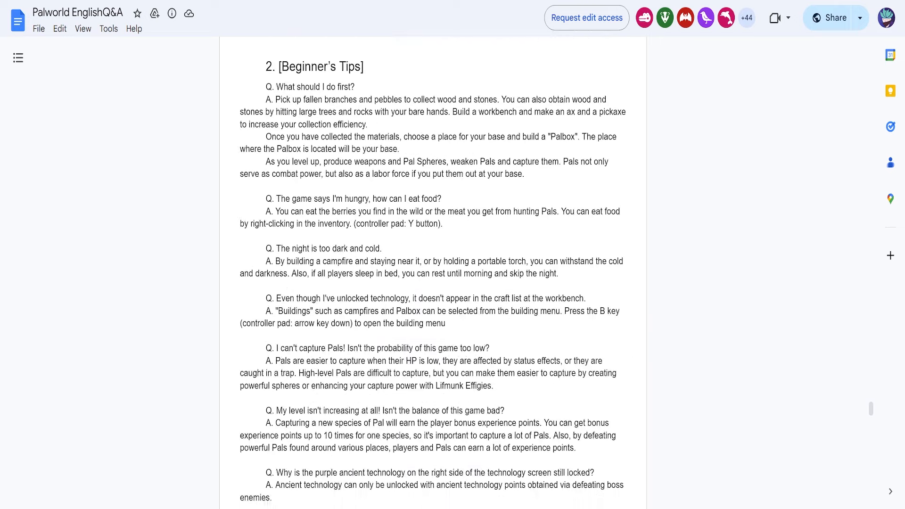
pyautogui.scroll(3)
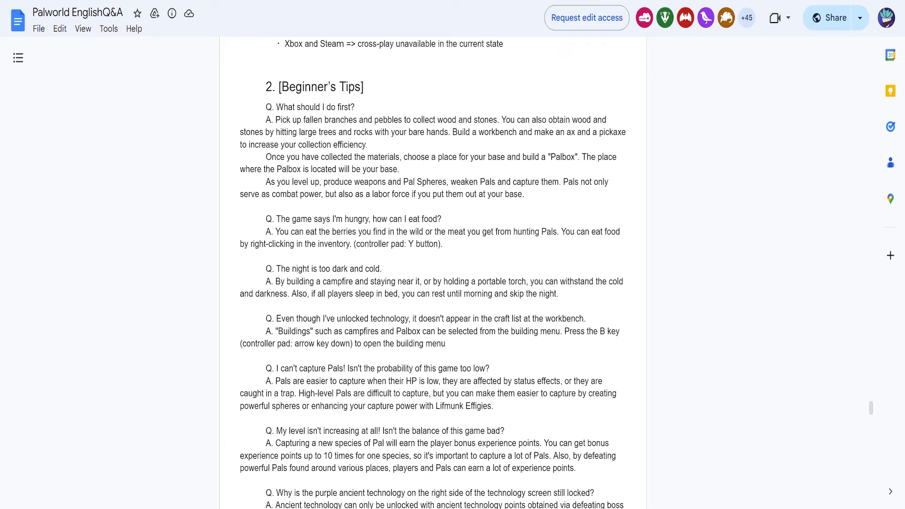
pyautogui.scroll(-3)
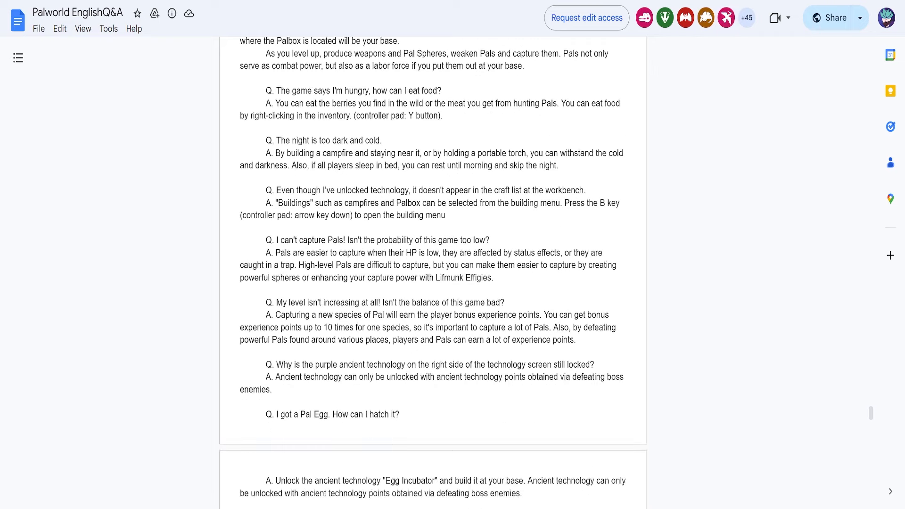
pyautogui.scroll(-3)
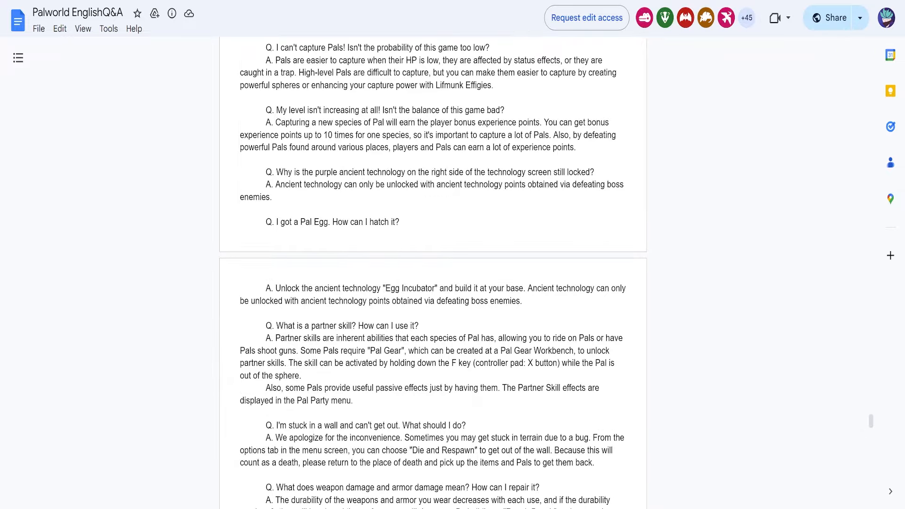
pyautogui.scroll(-3)
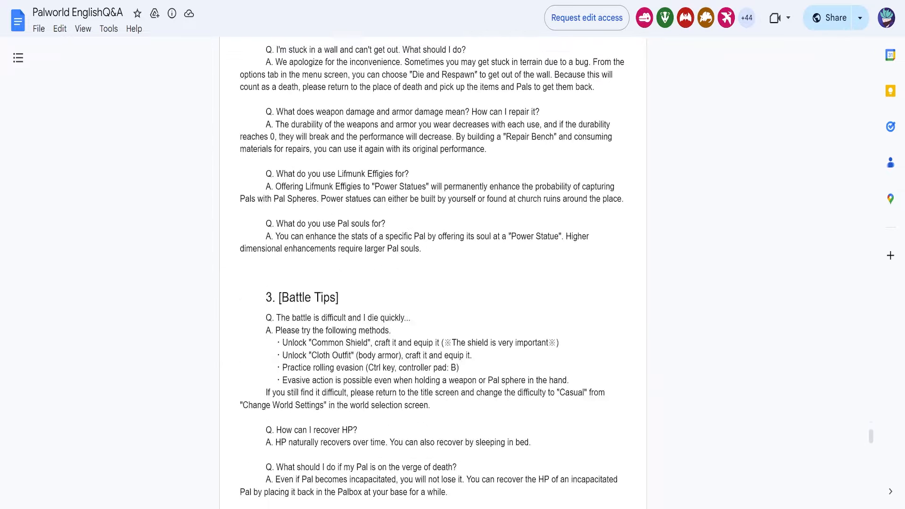
pyautogui.scroll(-3)
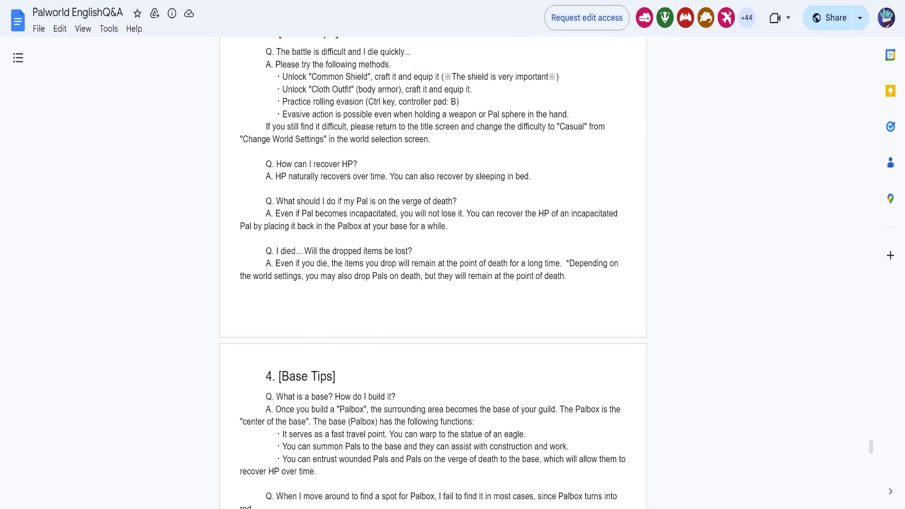
pyautogui.scroll(3)
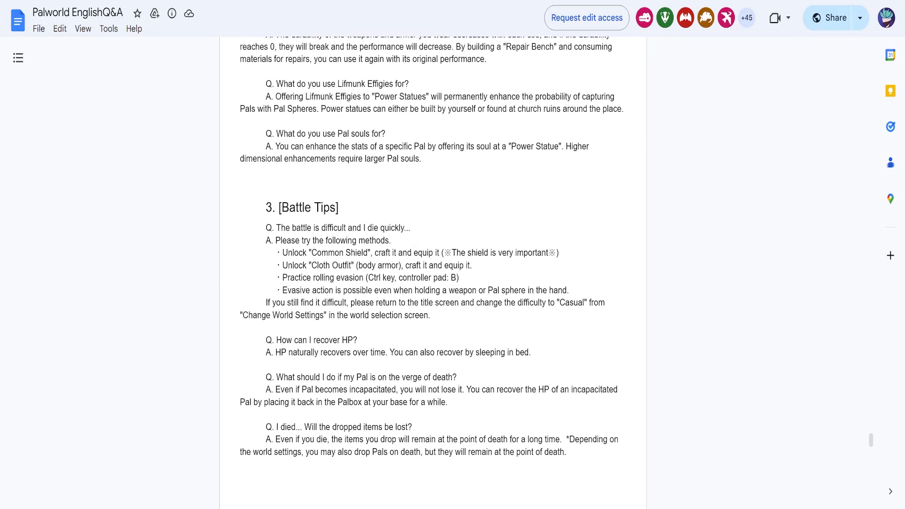
pyautogui.scroll(-3)
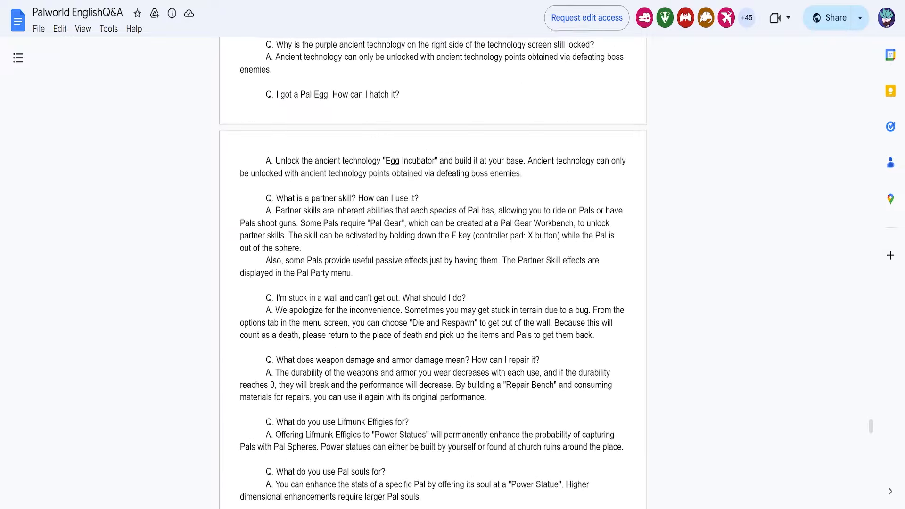
pyautogui.scroll(3)
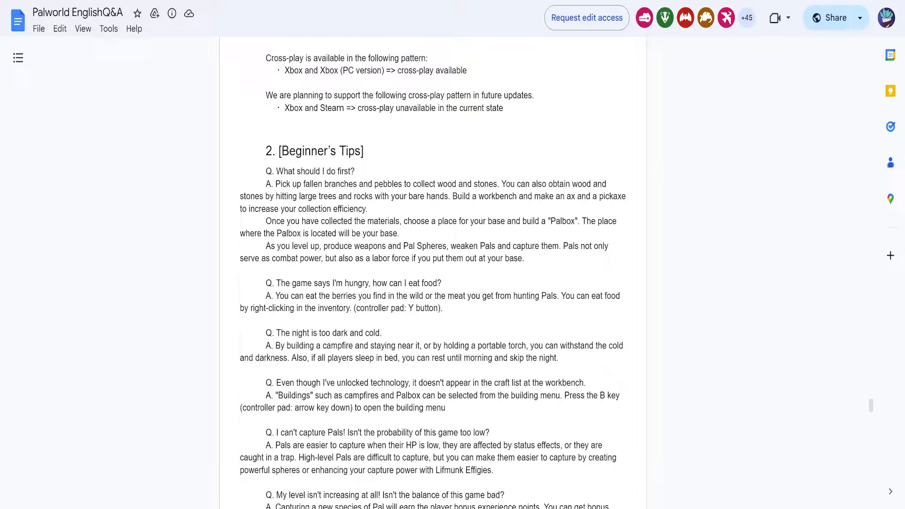
pyautogui.scroll(-3)
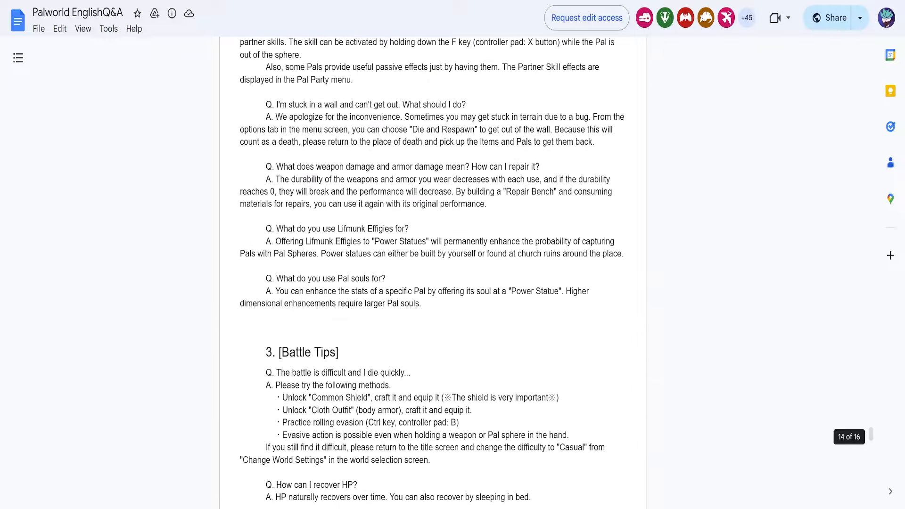
pyautogui.scroll(-3)
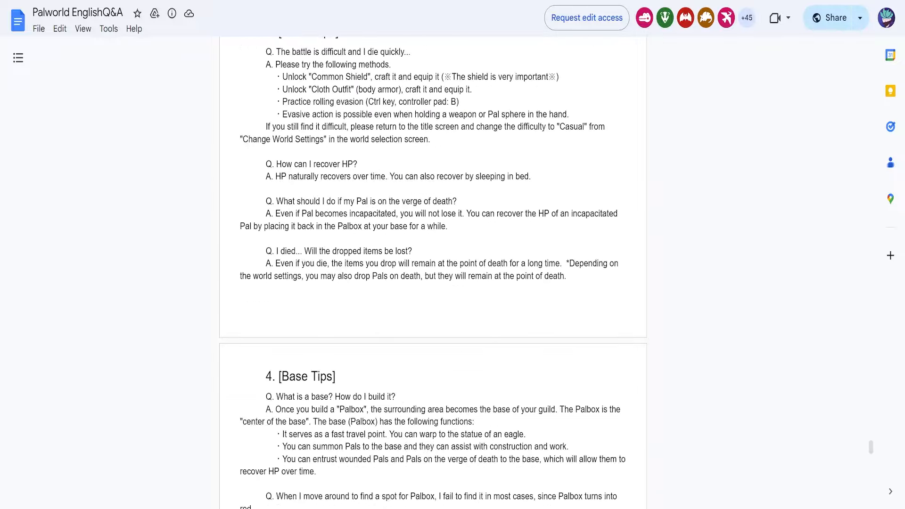
pyautogui.scroll(-3)
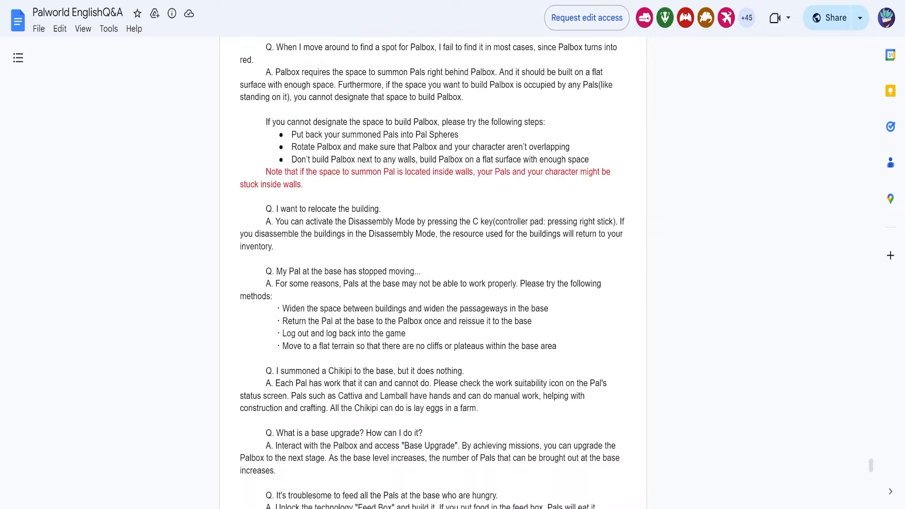
pyautogui.scroll(-3)
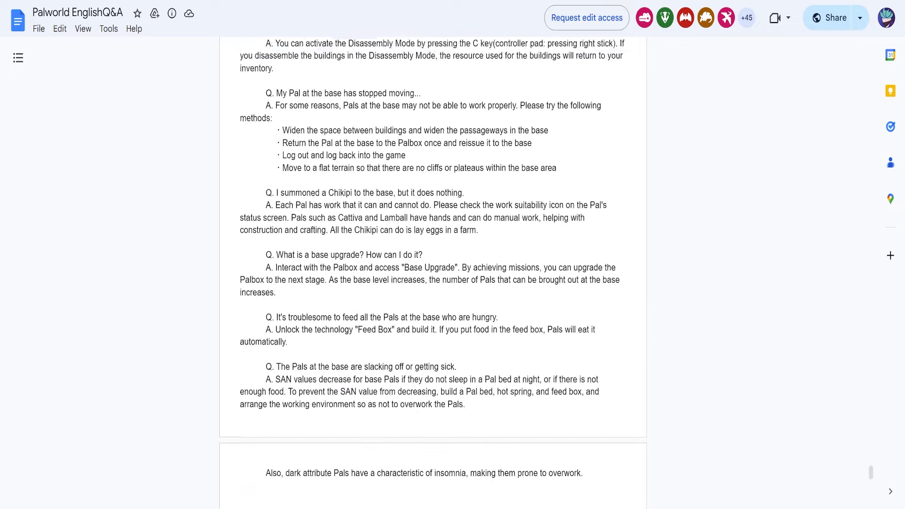
pyautogui.scroll(-3)
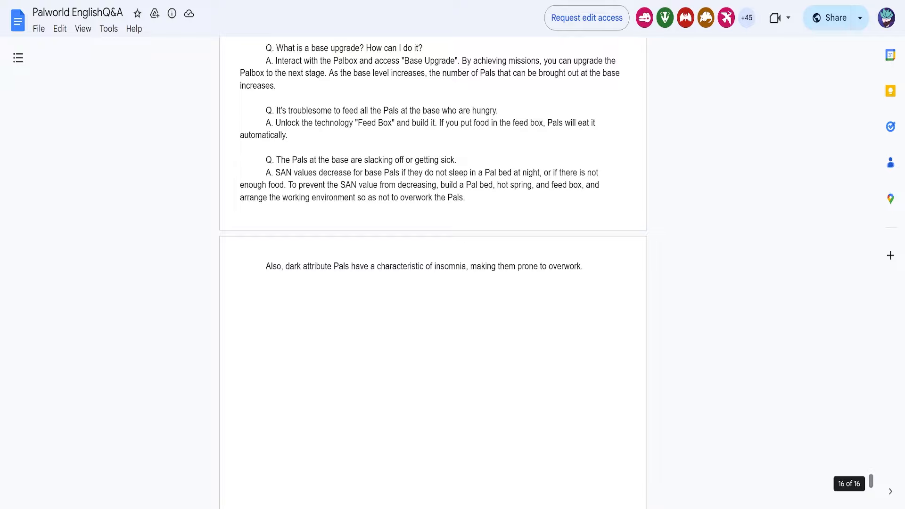
pyautogui.scroll(3)
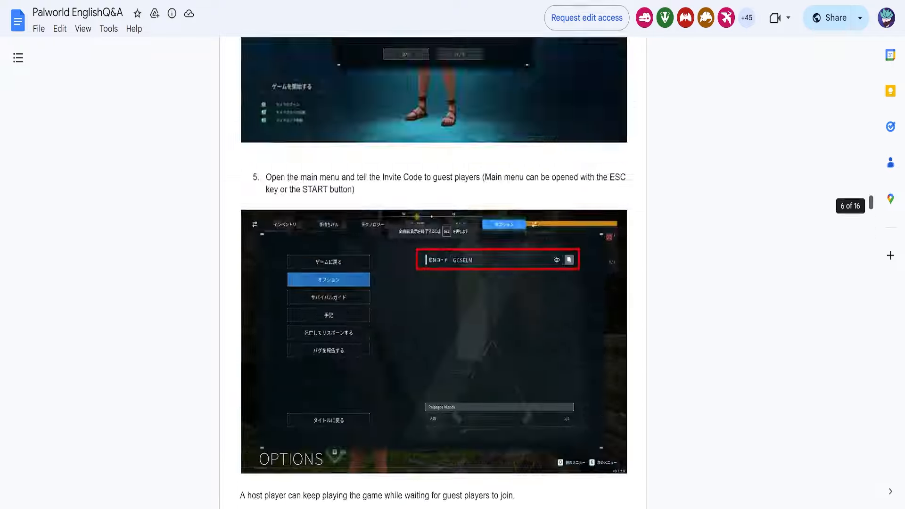
pyautogui.scroll(3)
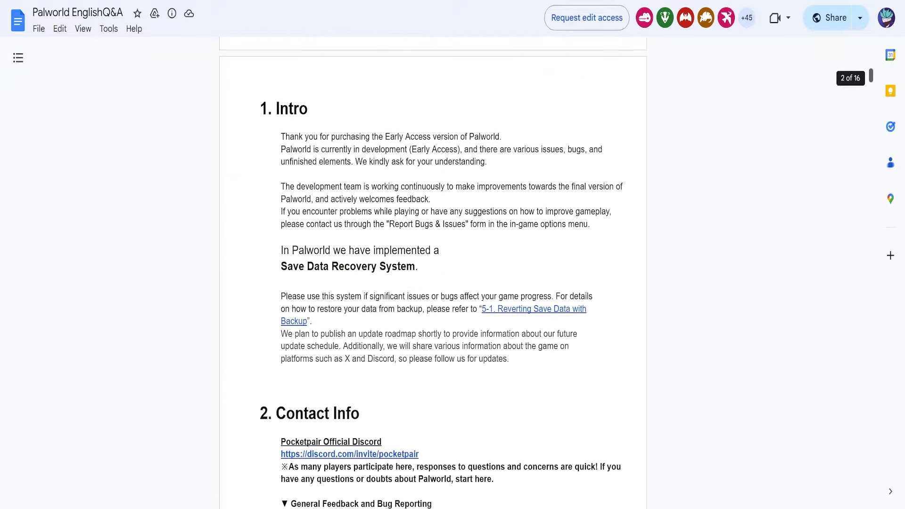